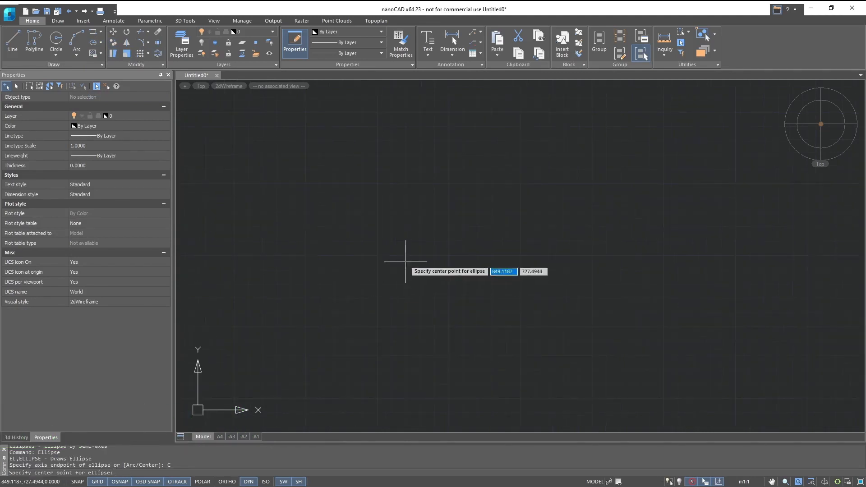
Place the center point of the large tilted ellipse on the canvas
left_click(406, 261)
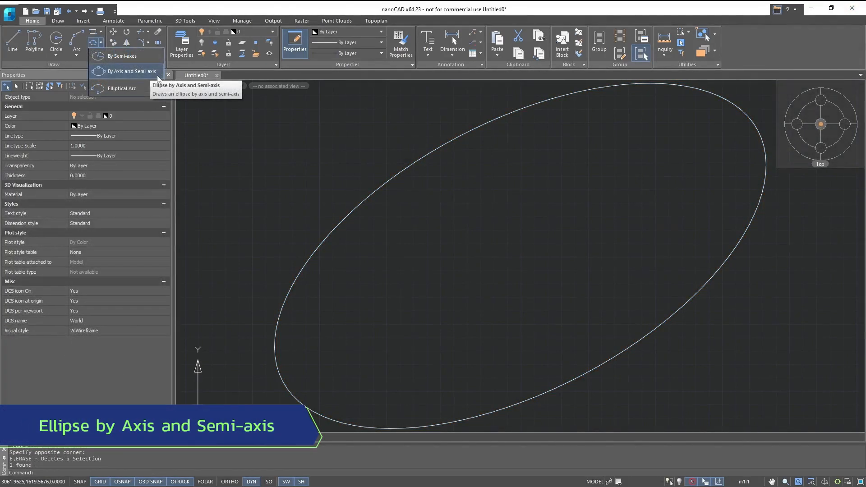
Switch the Ellipse tool to the Axis and Semi-axis method
left_click(122, 89)
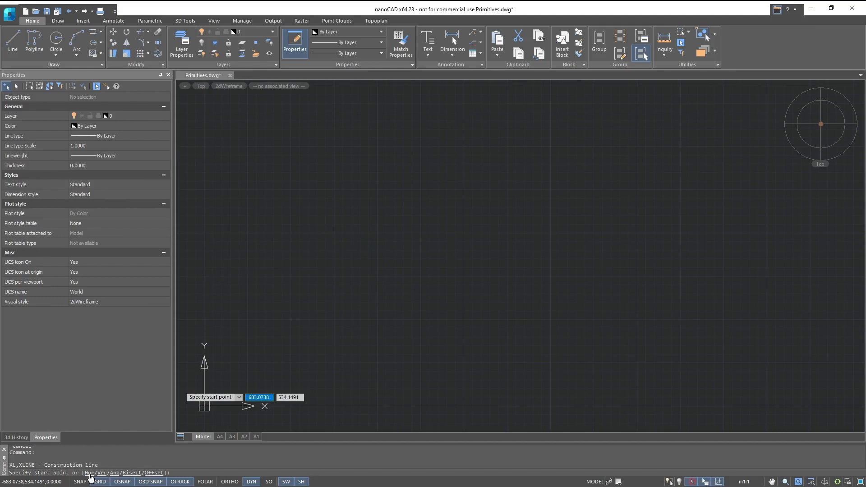
Give the construction line an angle of 45 degrees
type("45")
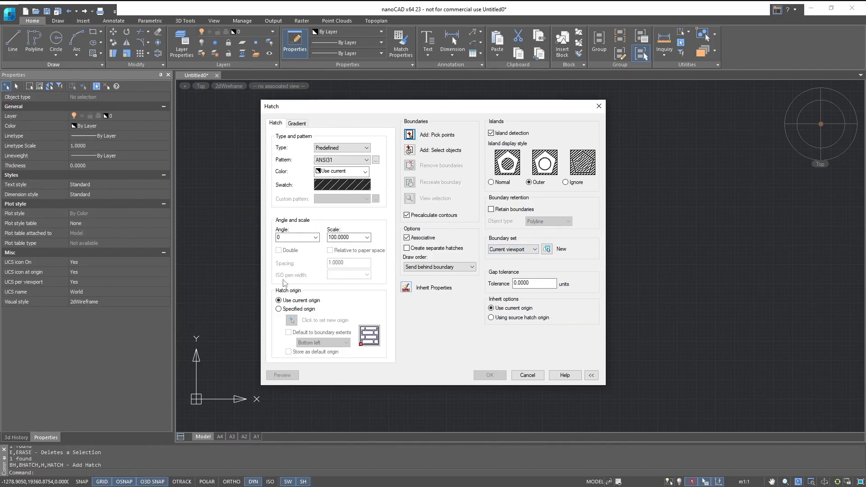
Switch the Hatch dialog from the ANSI31 pattern to gradient fill settings
left_click(297, 123)
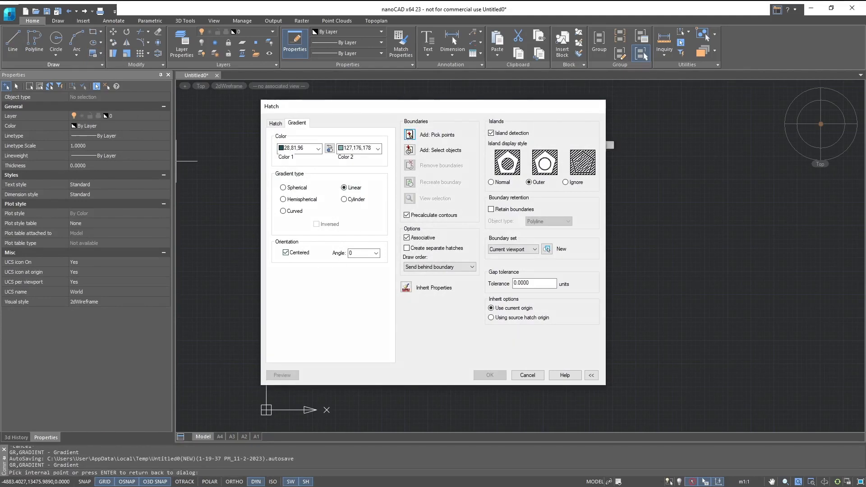